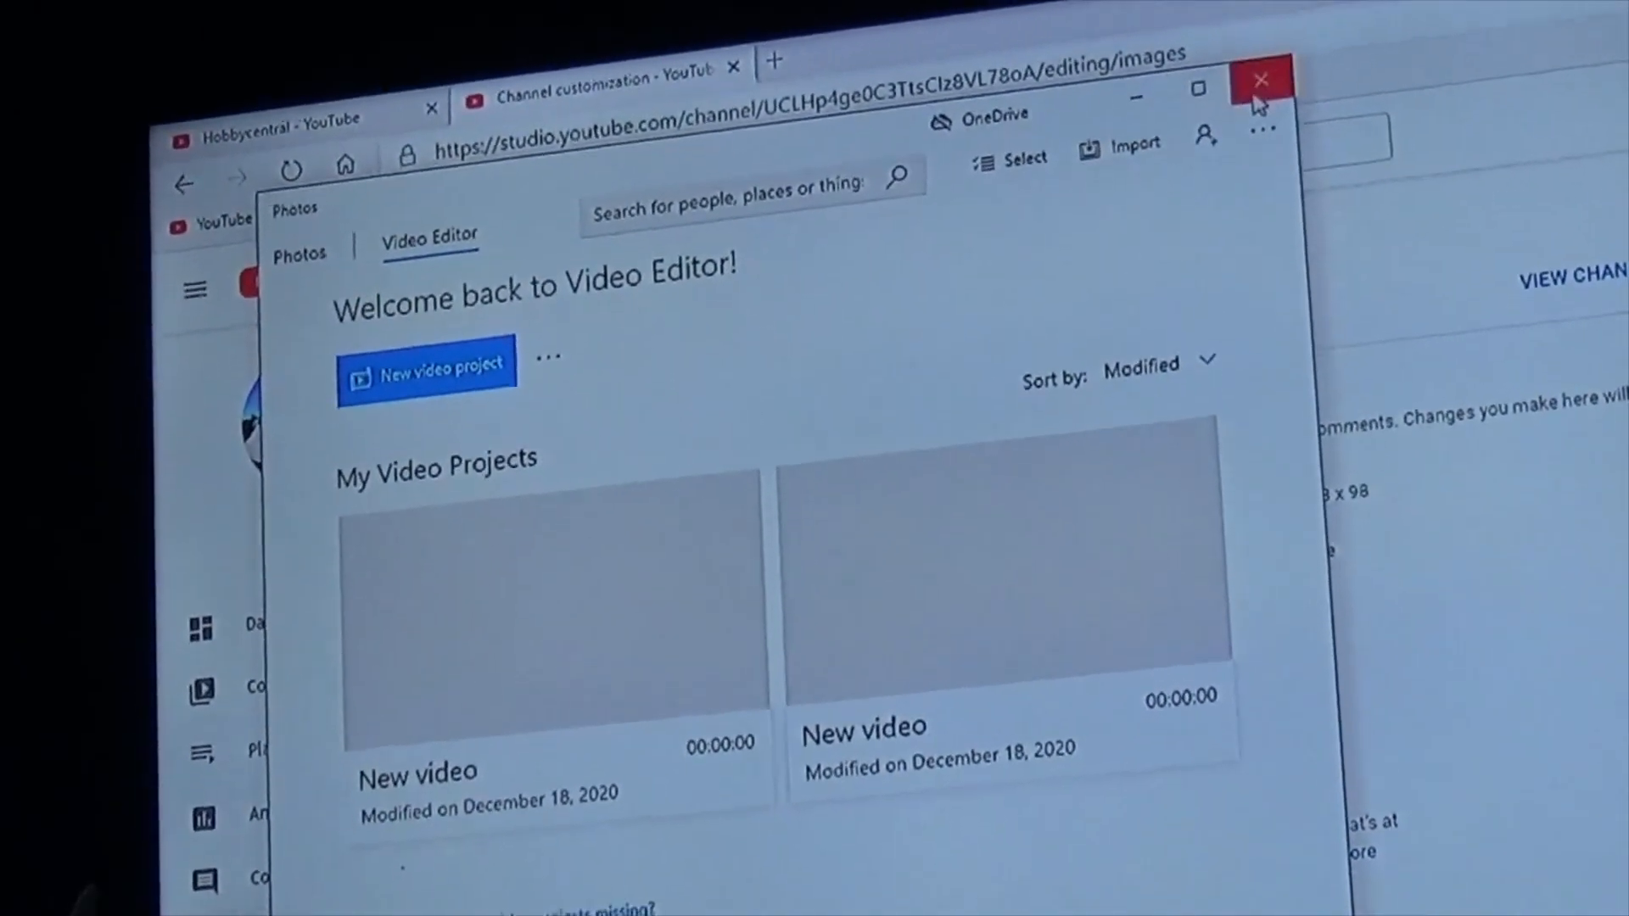
Step: Close the Photos Video Editor and scroll the Branding tab down to the Profile picture section
click(1260, 80)
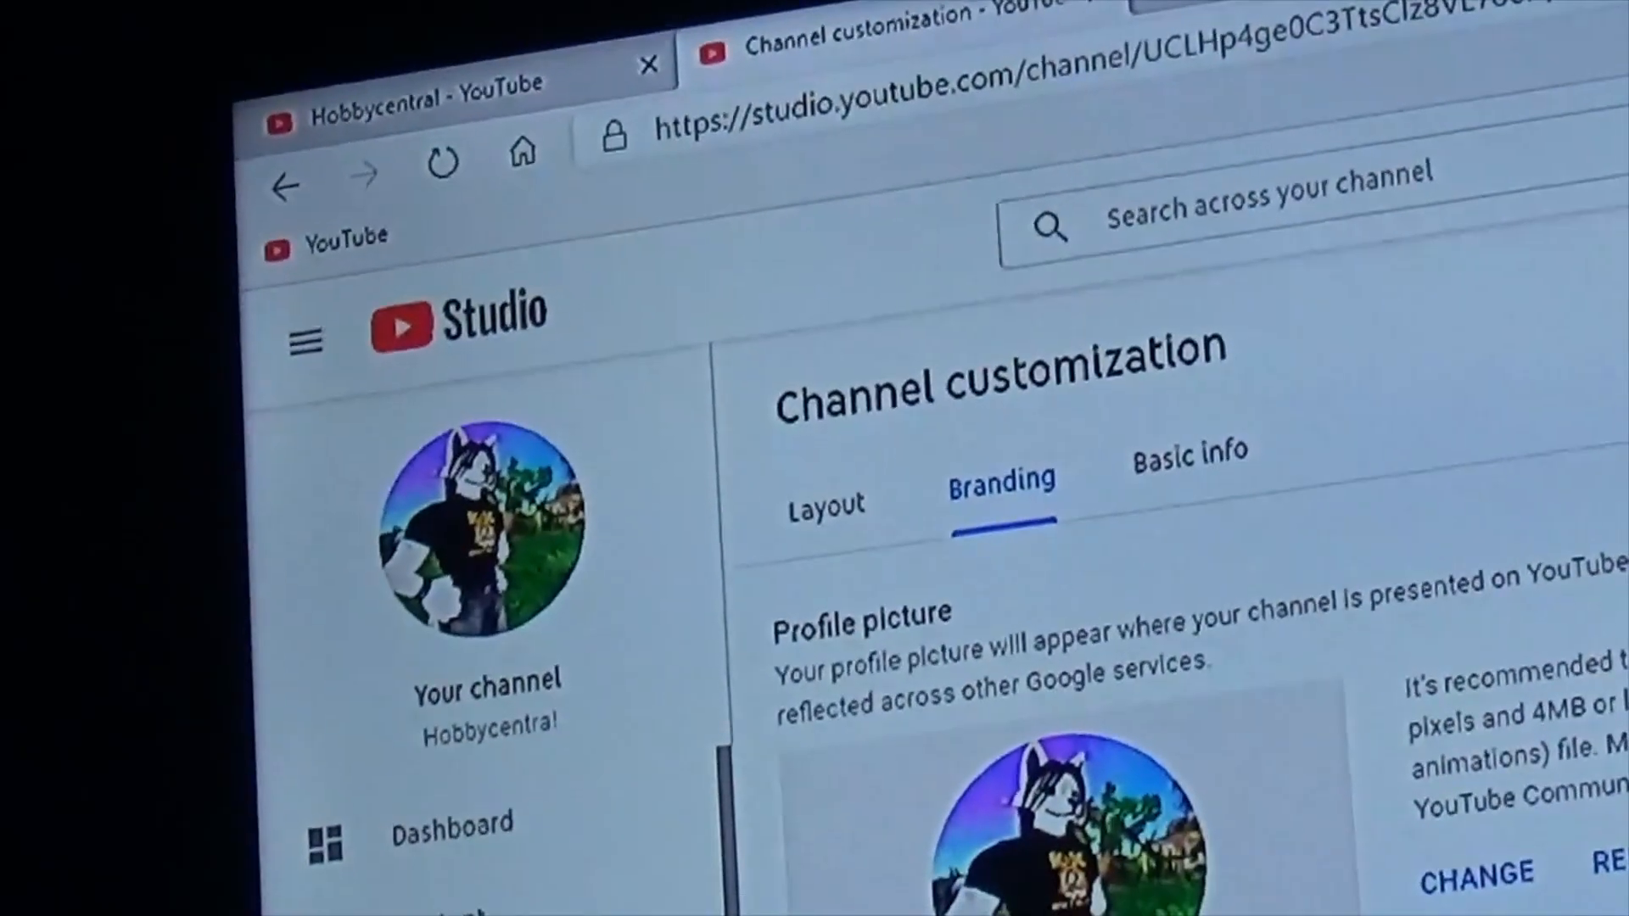
scroll(down, 3)
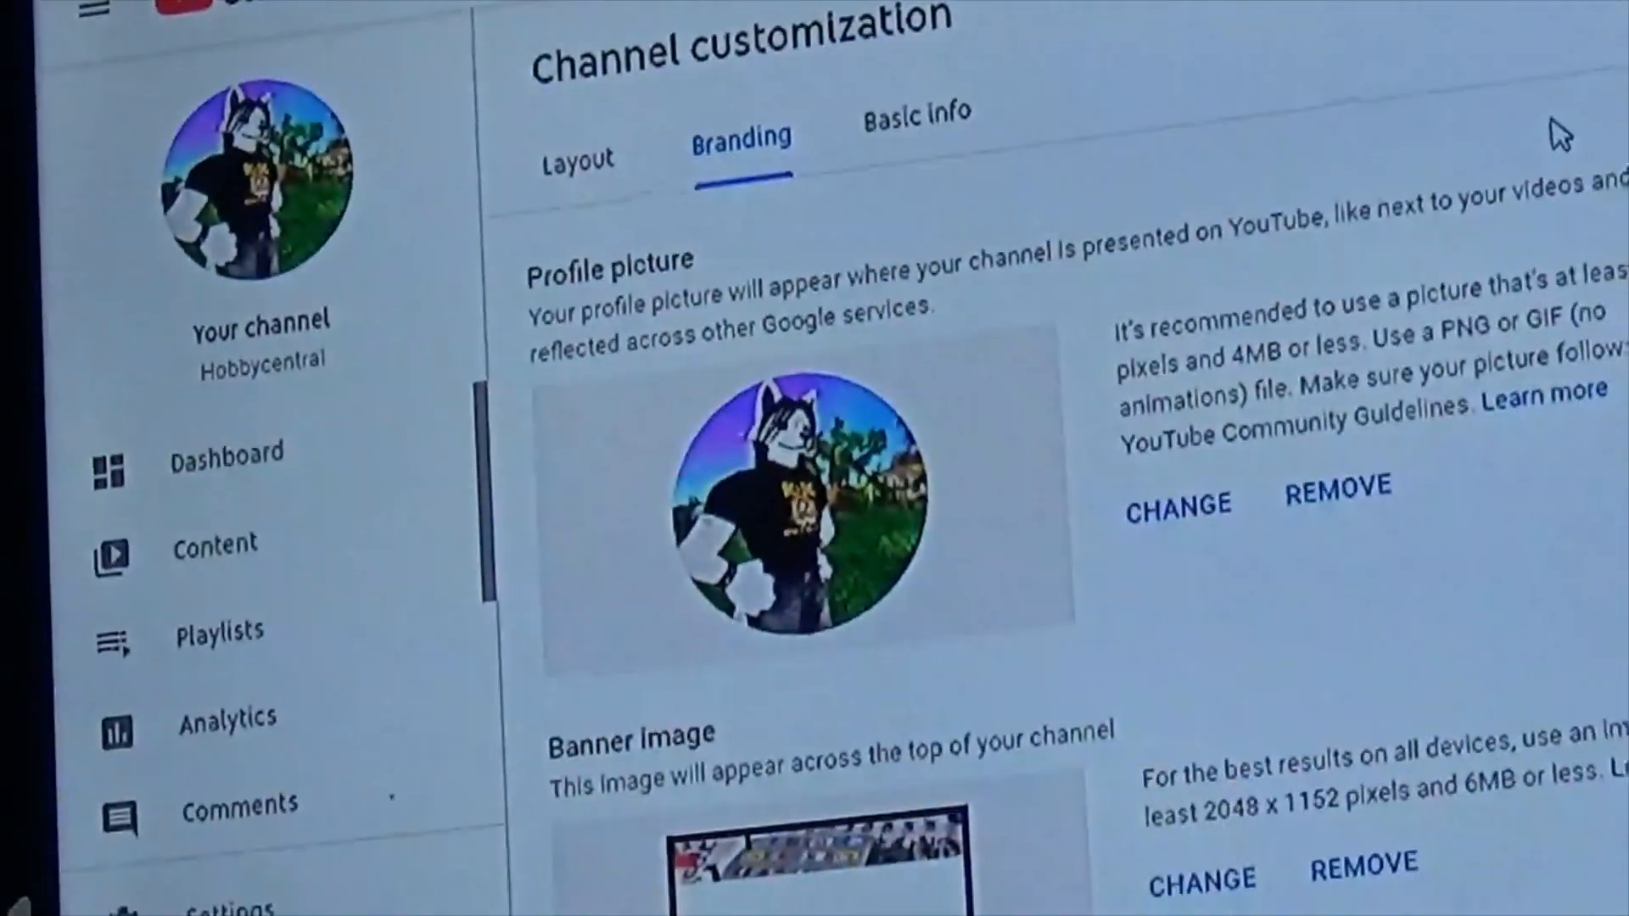
scroll(down, 3)
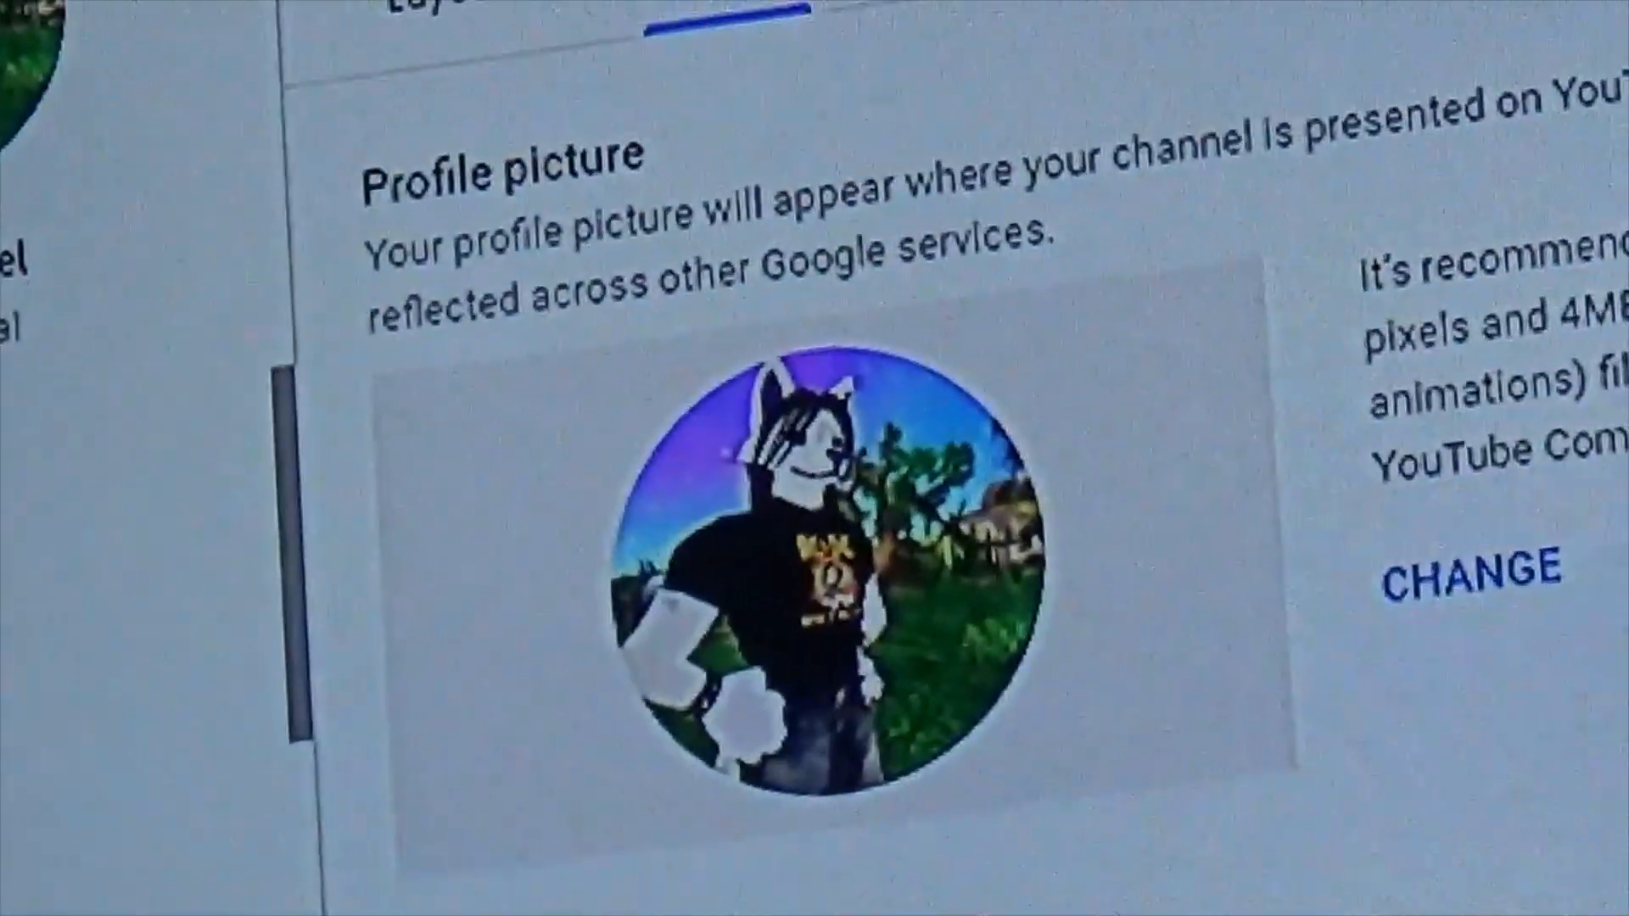